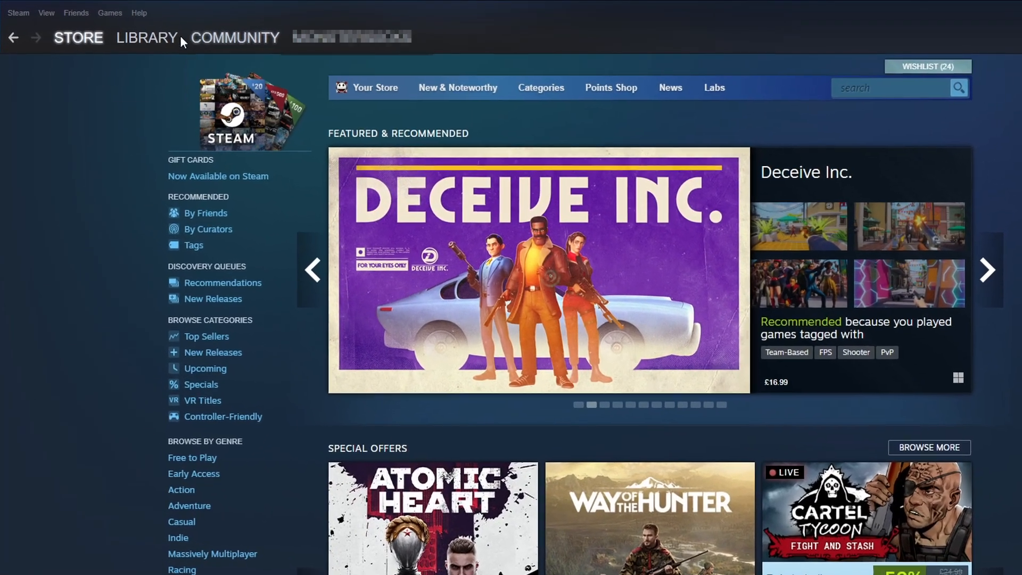
Switch Steam to the Library view and expand the Games menu.
click(146, 37)
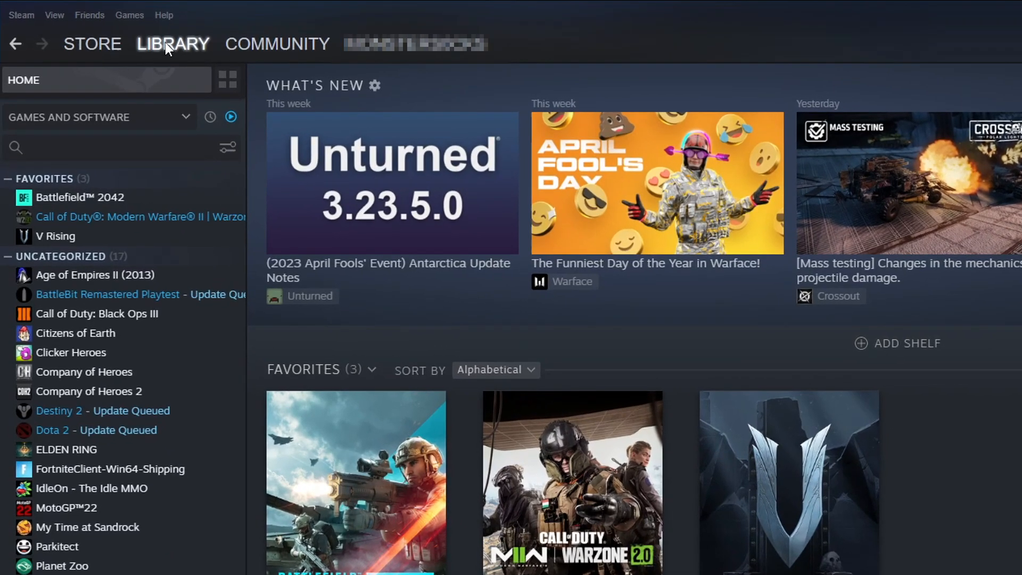
click(129, 15)
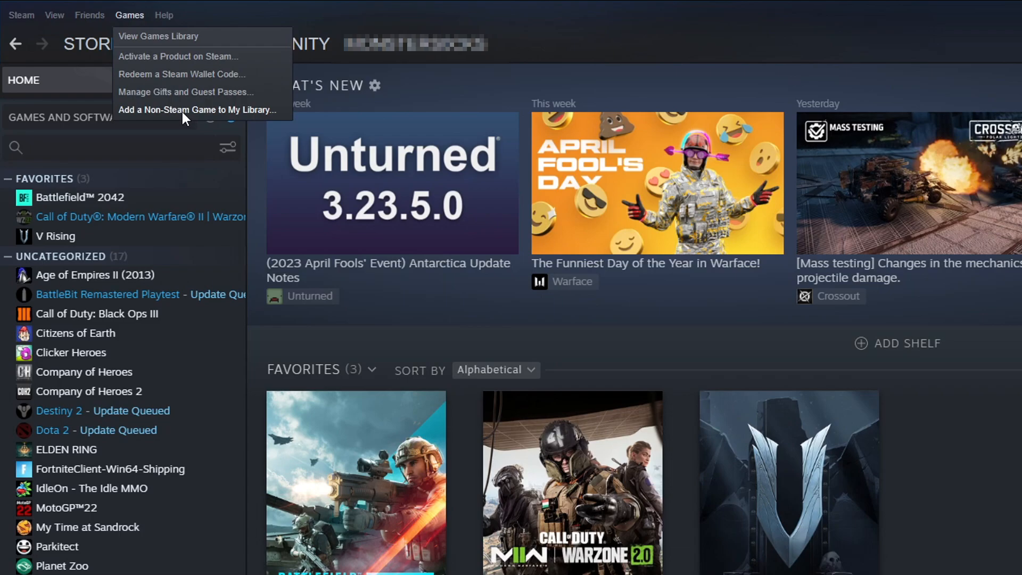
Choose 'Add a Non-Steam Game to My Library' from the Games menu.
click(198, 109)
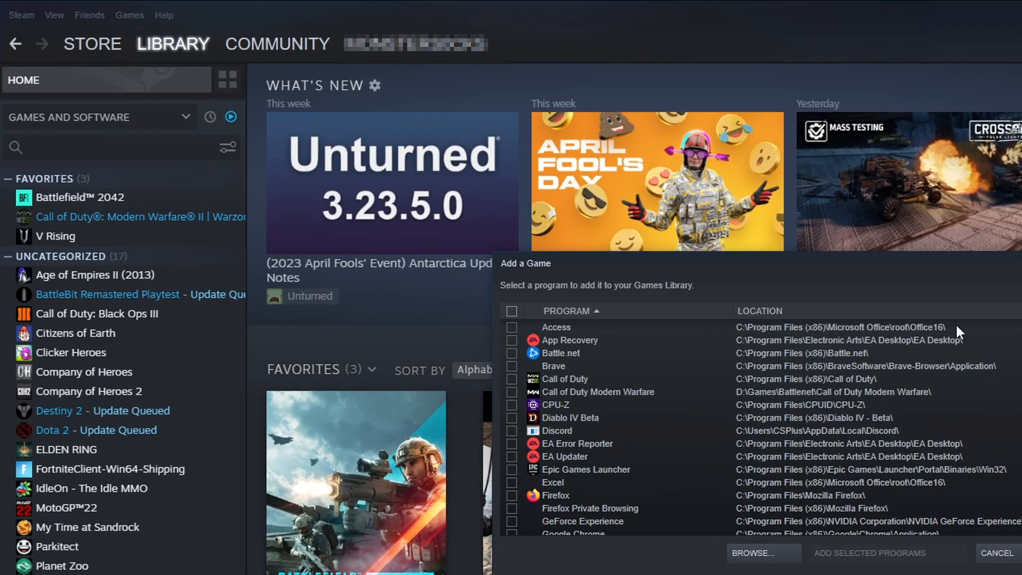
Browse to FortniteGame\Binaries\Win64 and choose FortniteClient-Win64-Shipping as the program.
click(762, 552)
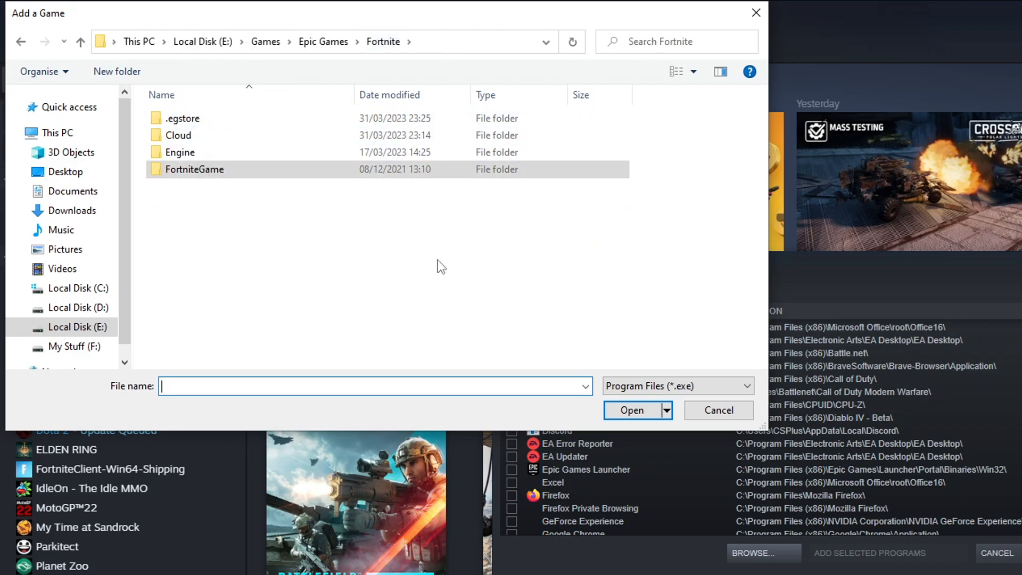
mouse_move(393, 286)
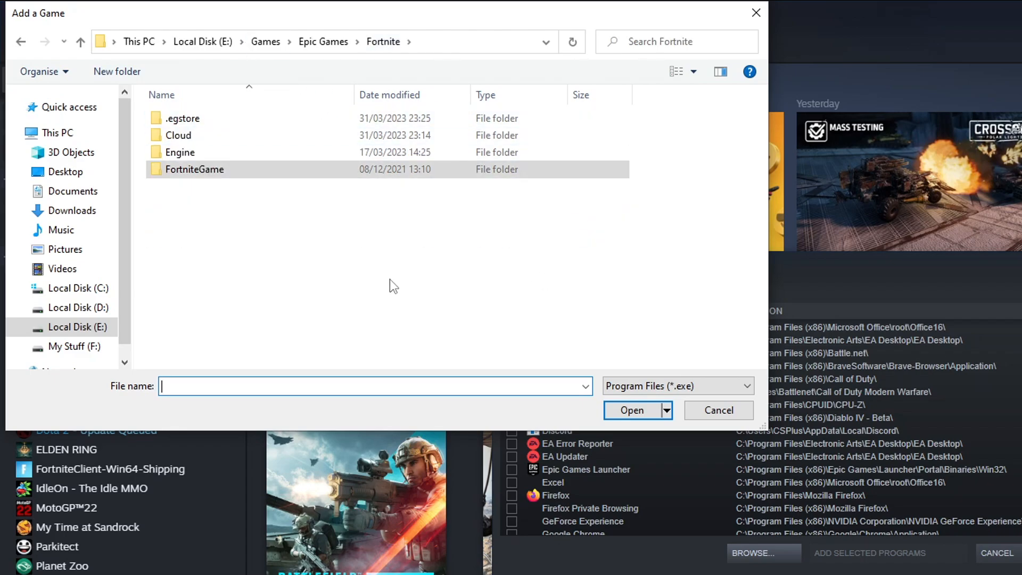
double_click(194, 169)
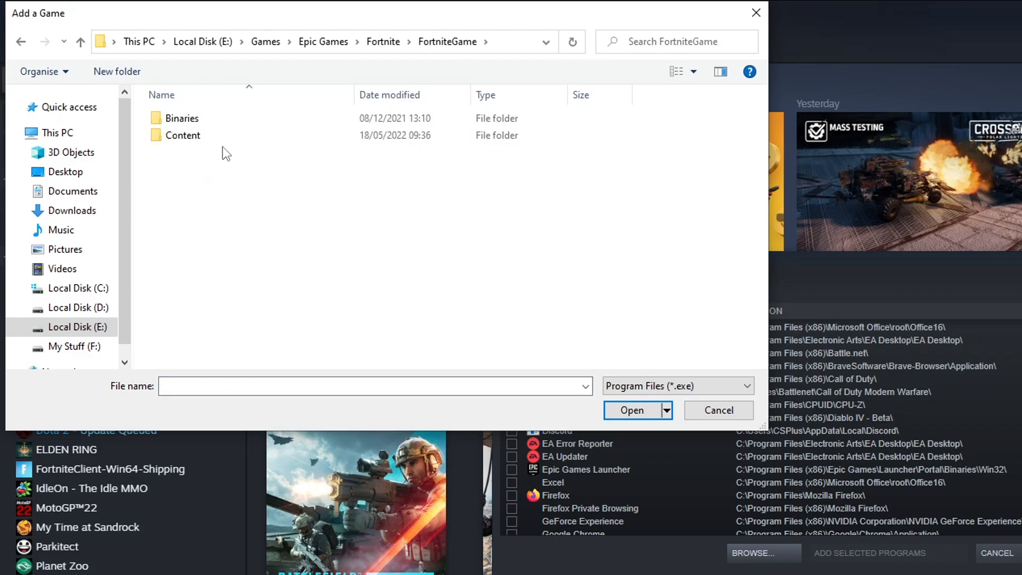
double_click(182, 118)
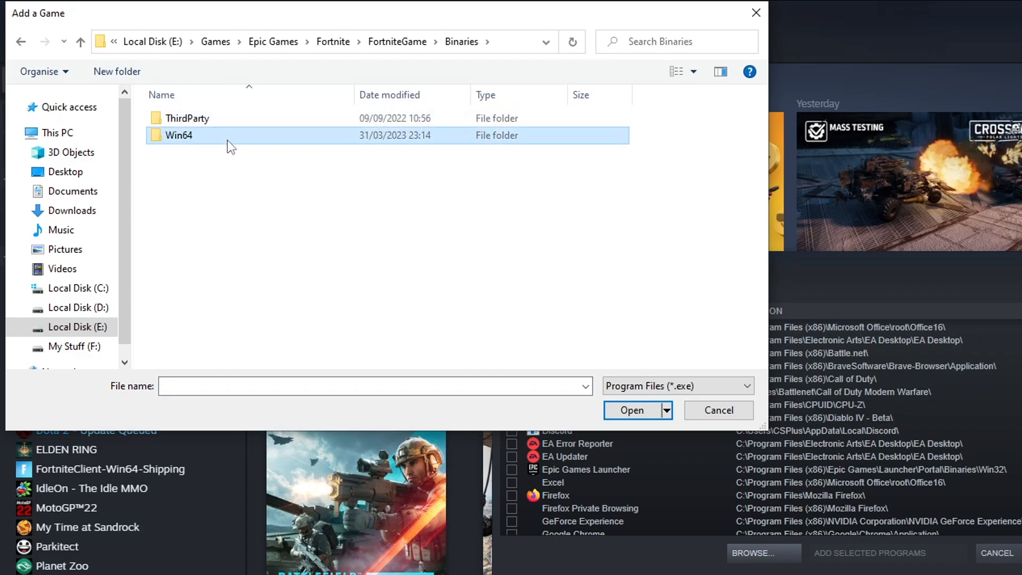
double_click(180, 135)
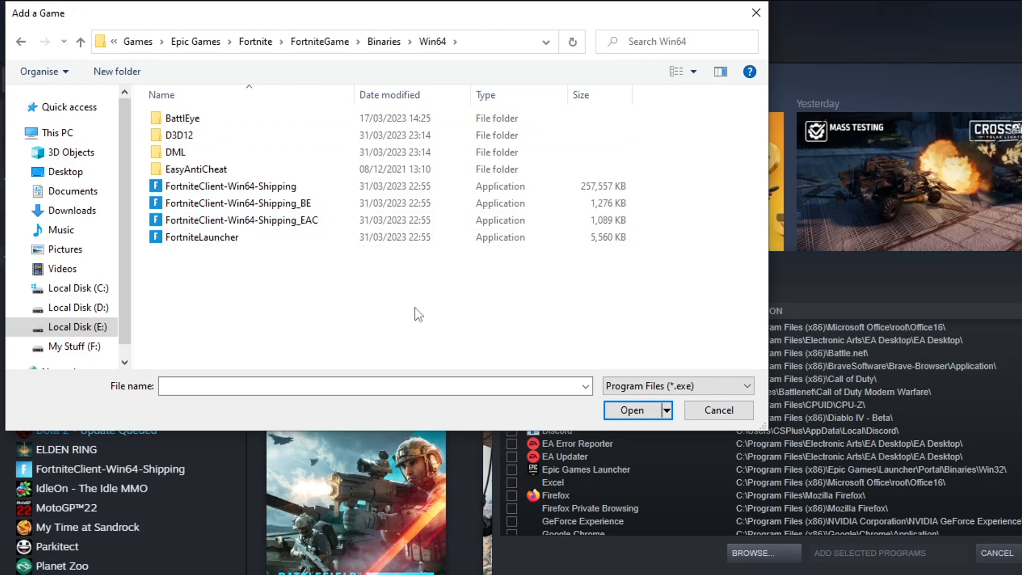
click(230, 186)
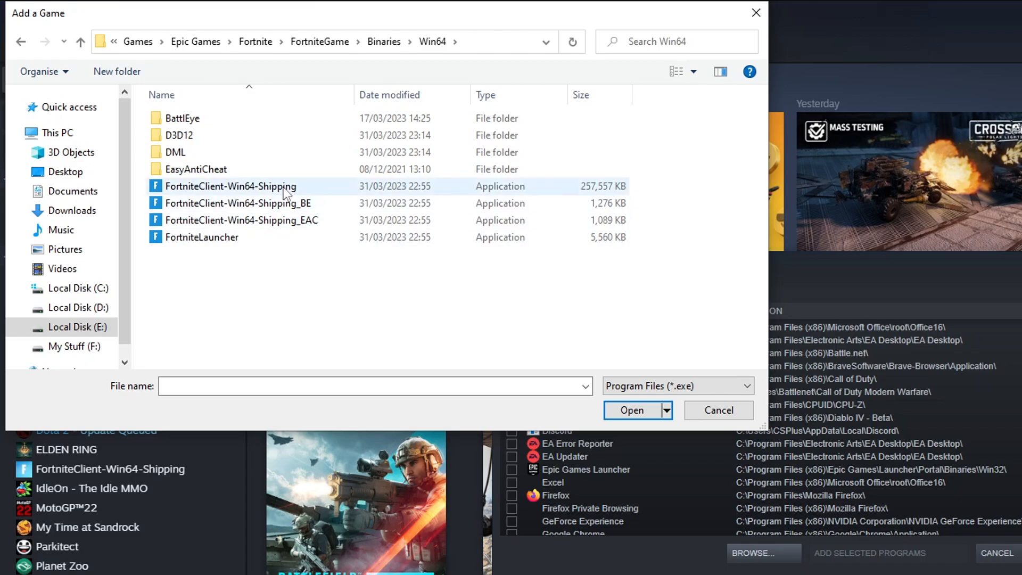
click(231, 186)
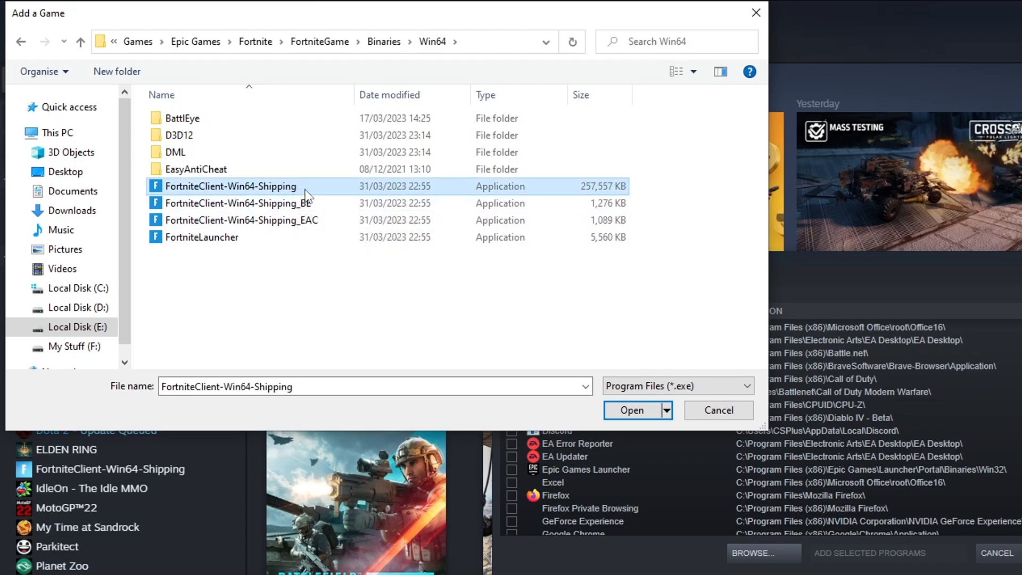
mouse_move(306, 195)
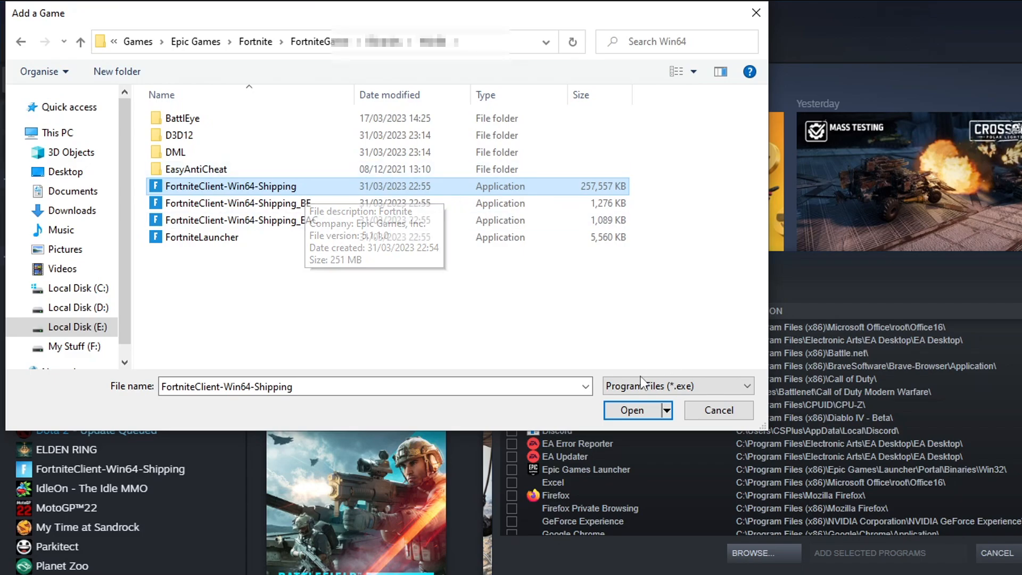
click(630, 410)
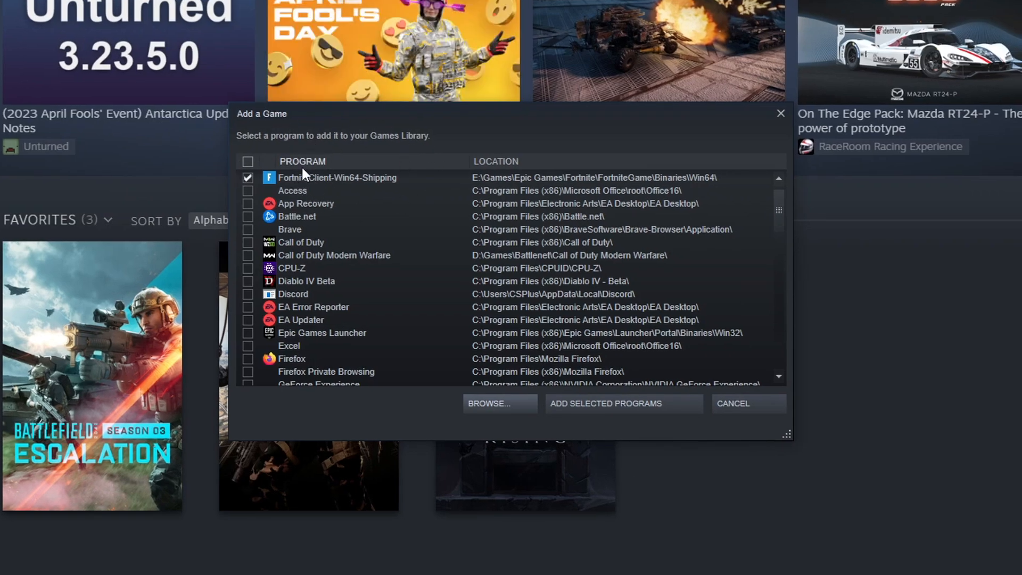
mouse_move(554, 186)
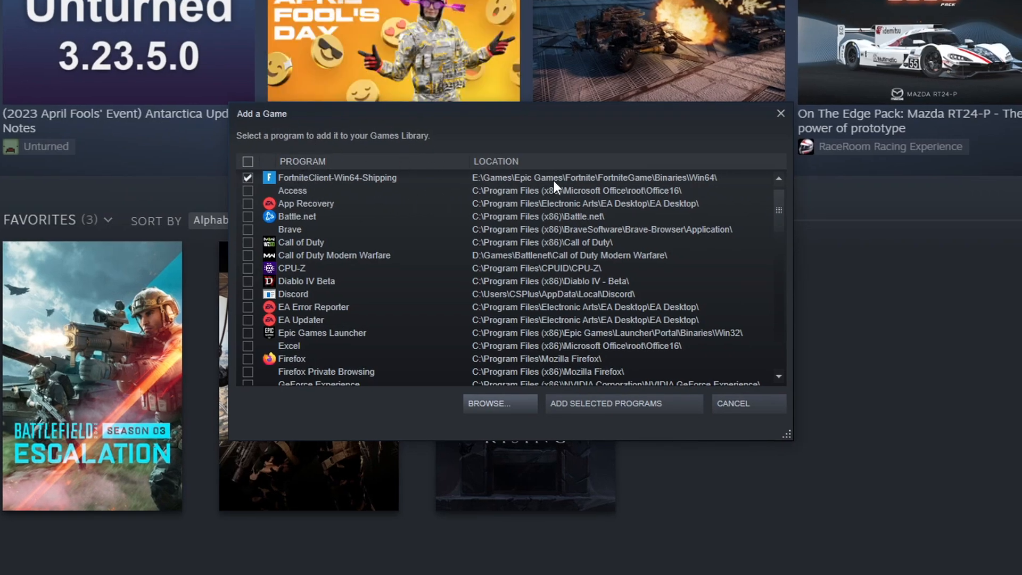
mouse_move(622, 403)
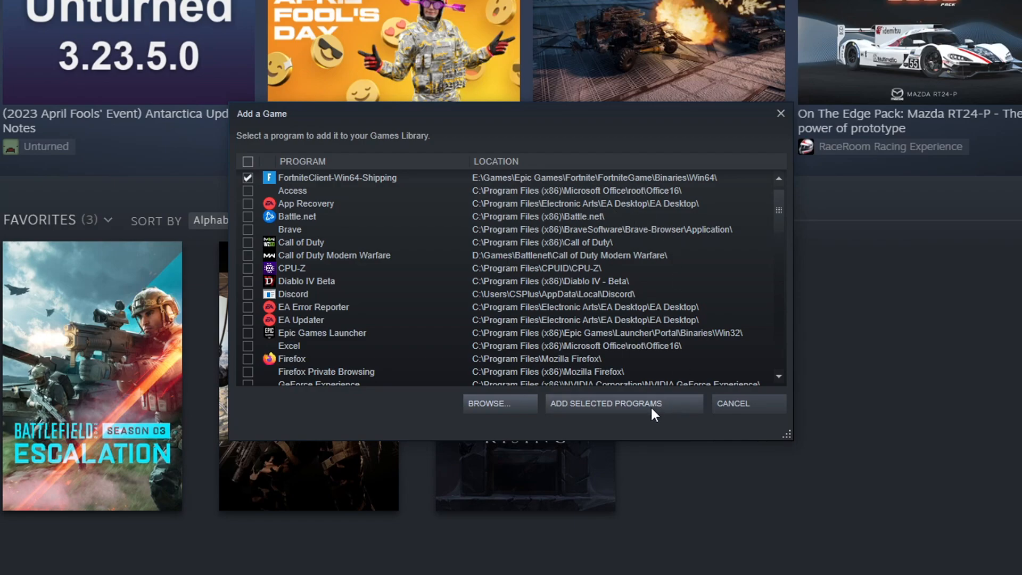
Add the checked FortniteClient-Win64-Shipping program and select its new library entry.
click(604, 403)
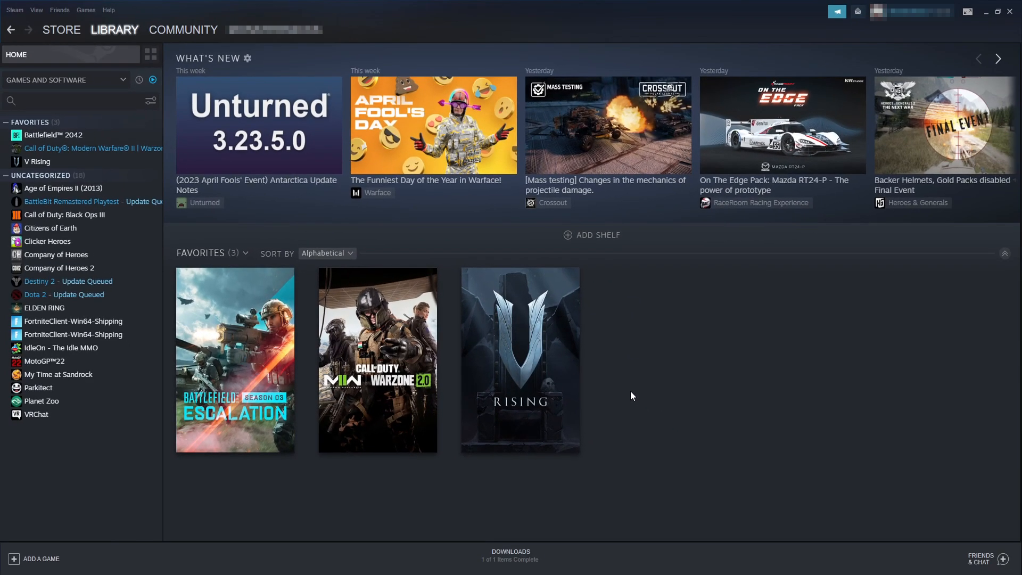
click(73, 321)
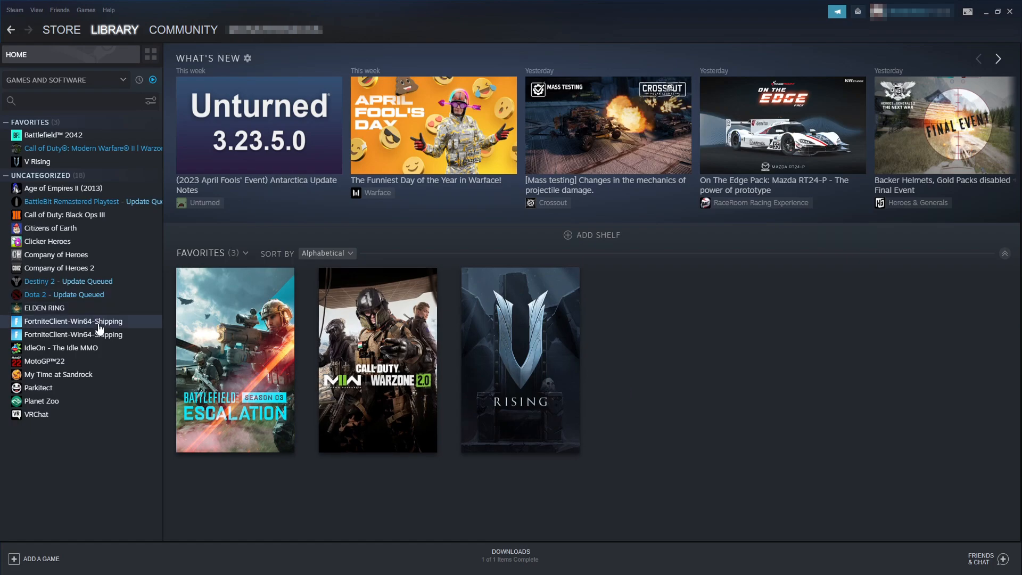
Open the FortniteClient-Win64-Shipping page from the left library list.
click(73, 320)
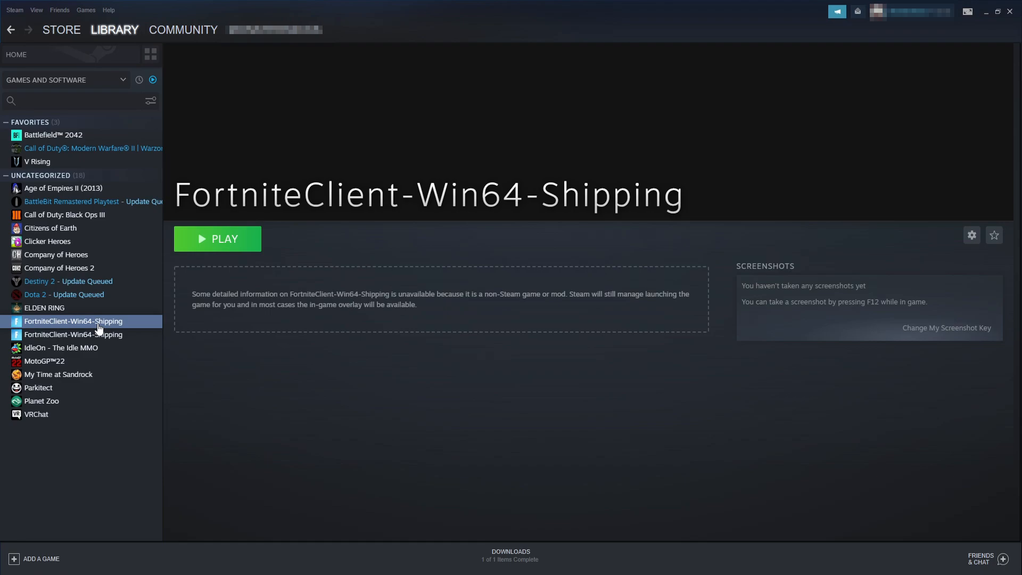
mouse_move(253, 227)
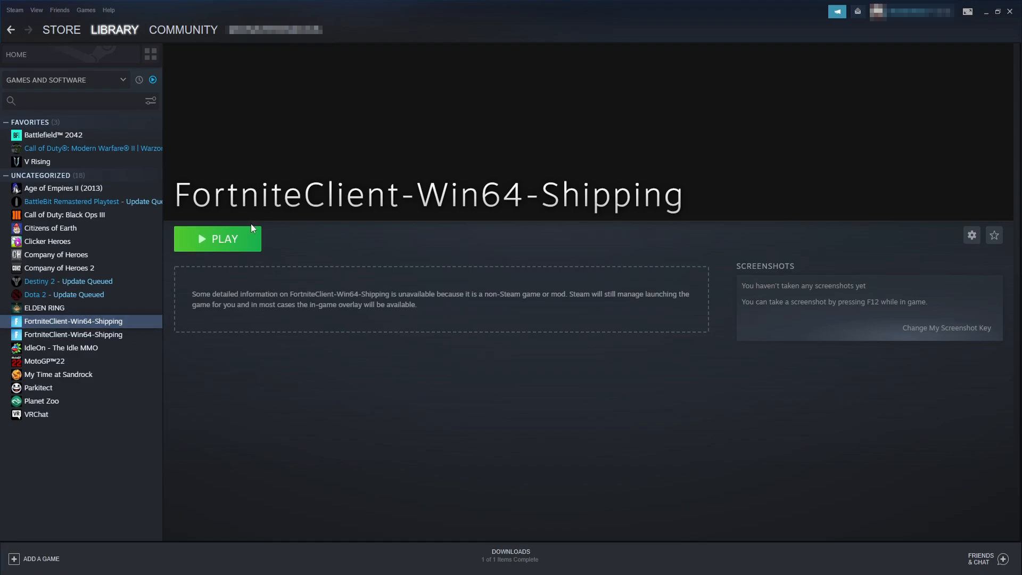
mouse_move(253, 236)
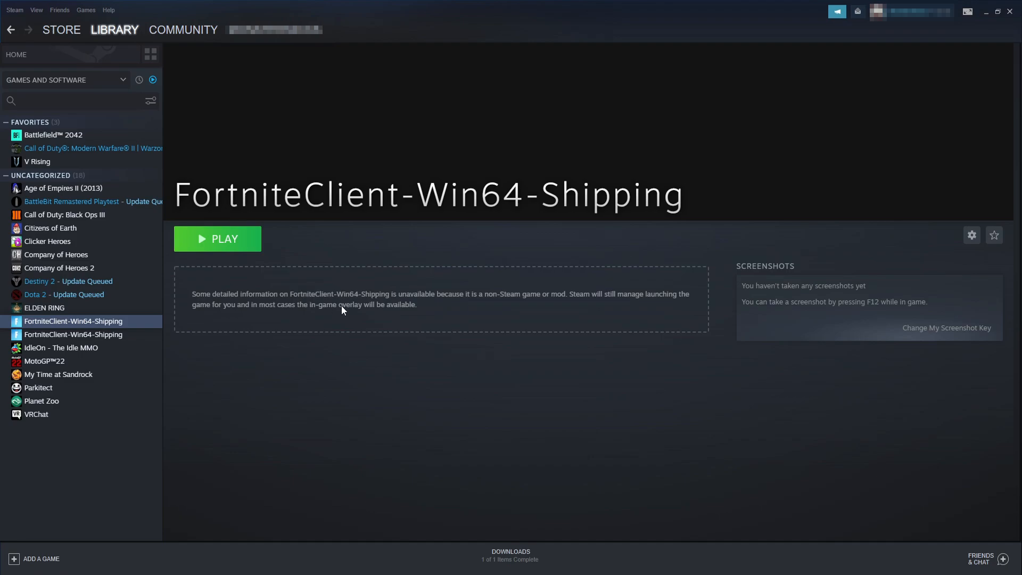
mouse_move(457, 317)
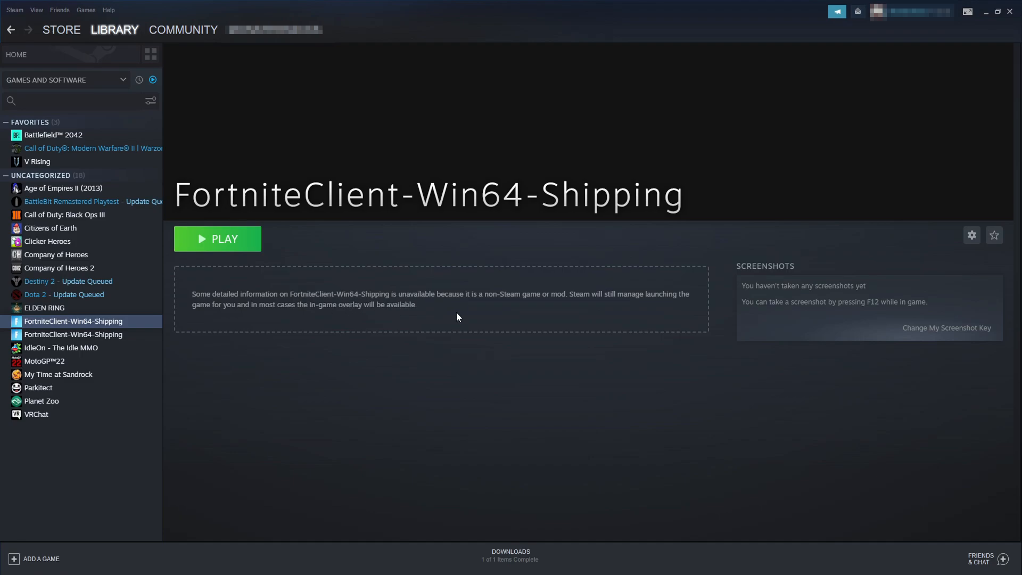
mouse_move(575, 316)
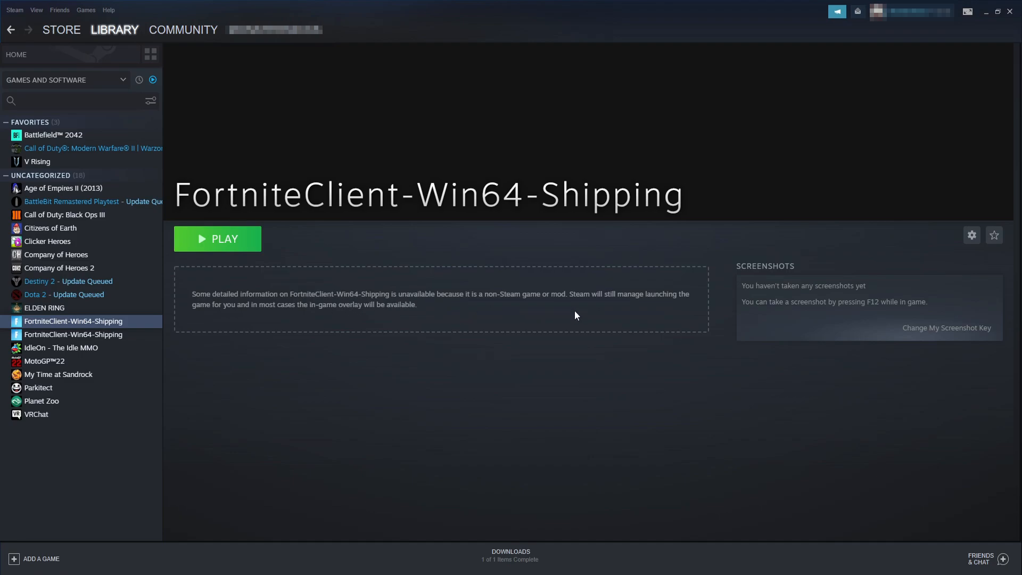
mouse_move(601, 319)
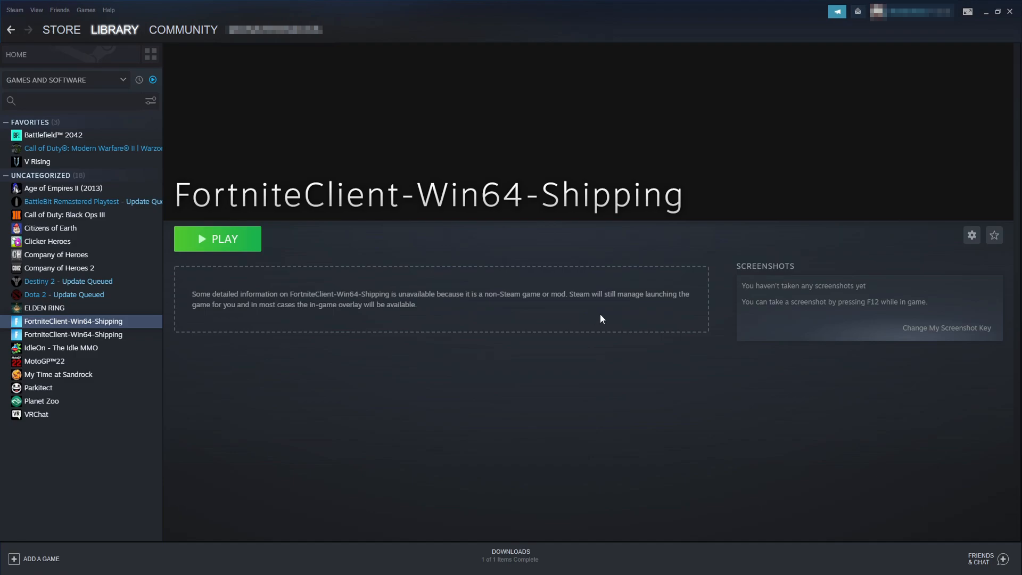
mouse_move(602, 322)
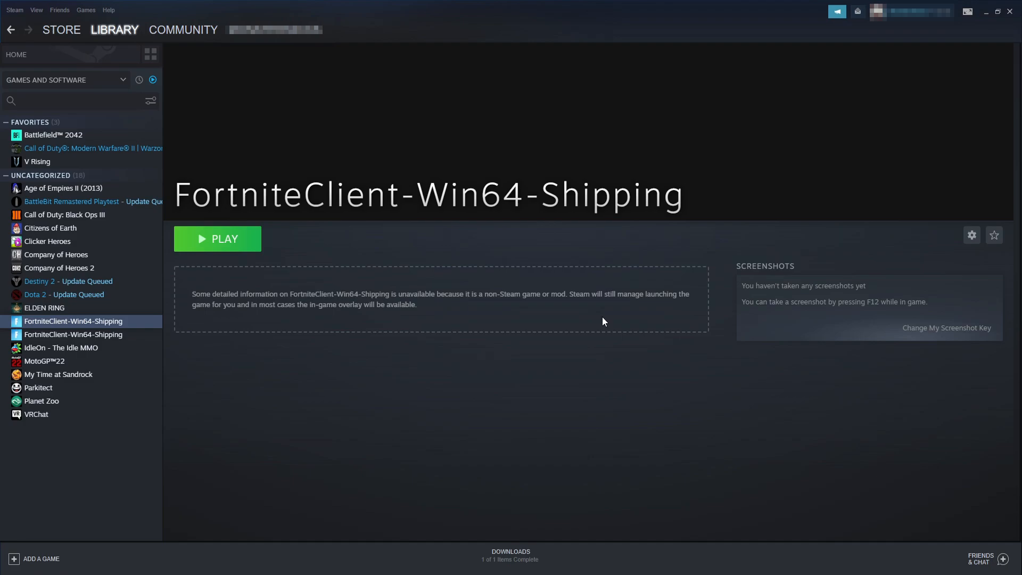
mouse_move(270, 243)
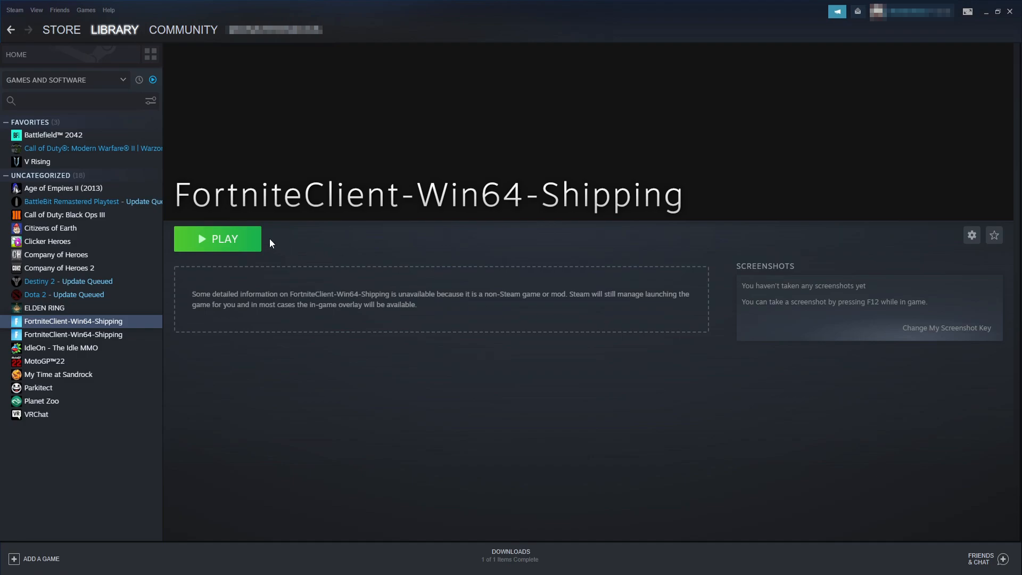
Launch Fortnite with PLAY and open the Steam overlay with Shift+Tab.
click(217, 239)
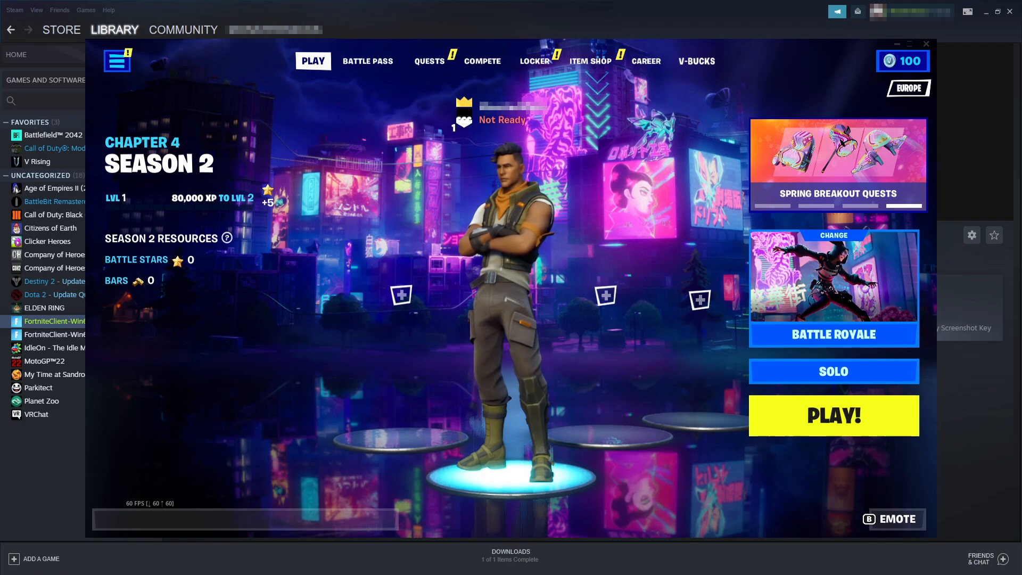
key(shift+tab)
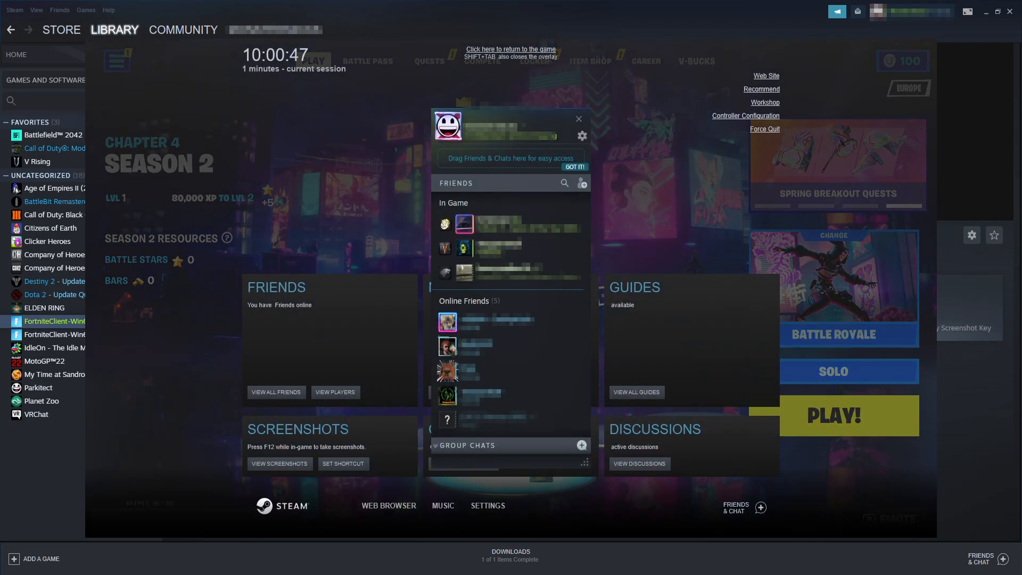